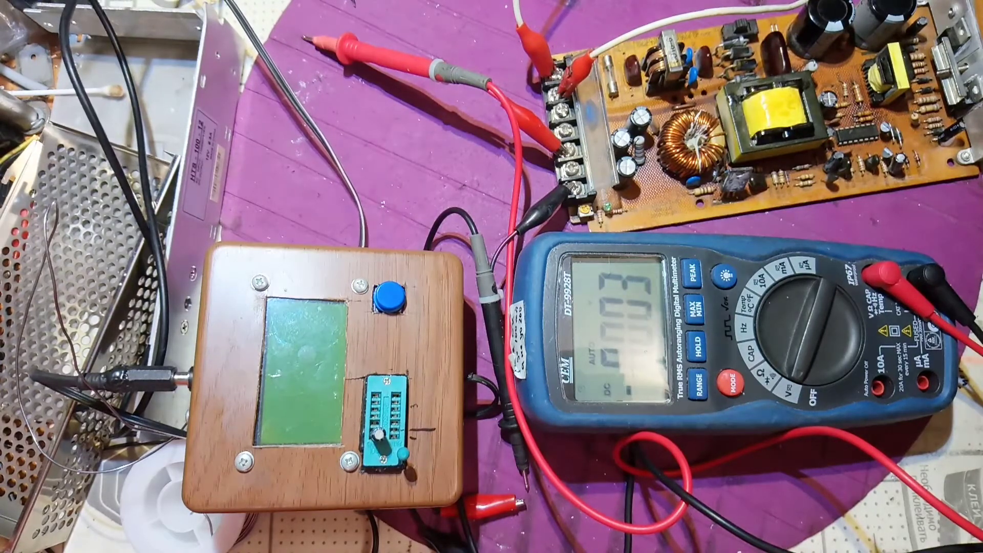
pyautogui.click(392, 304)
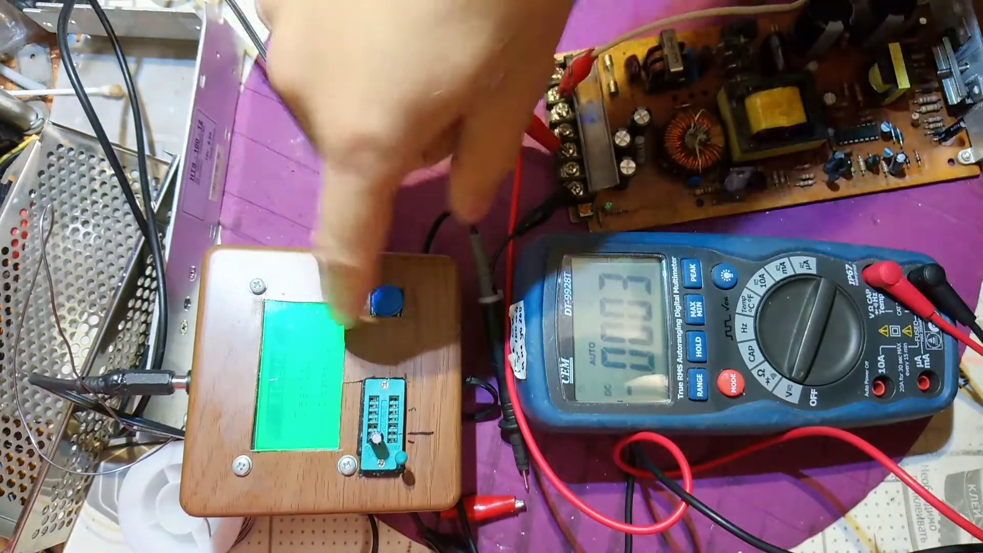